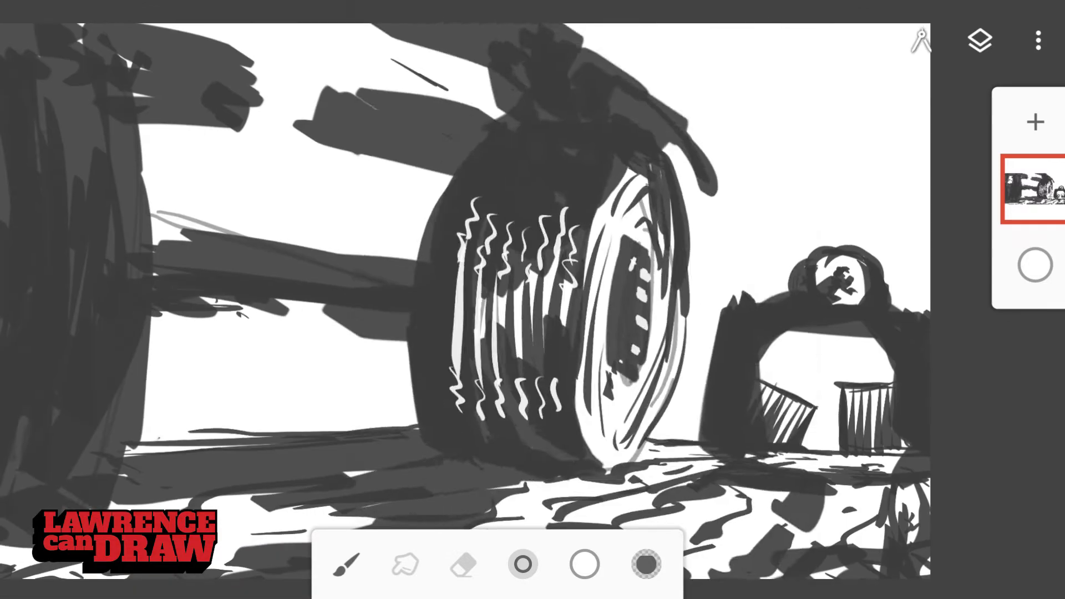
- Add a colour layer over the sketch for green, yellow and orange tones
left_click(585, 563)
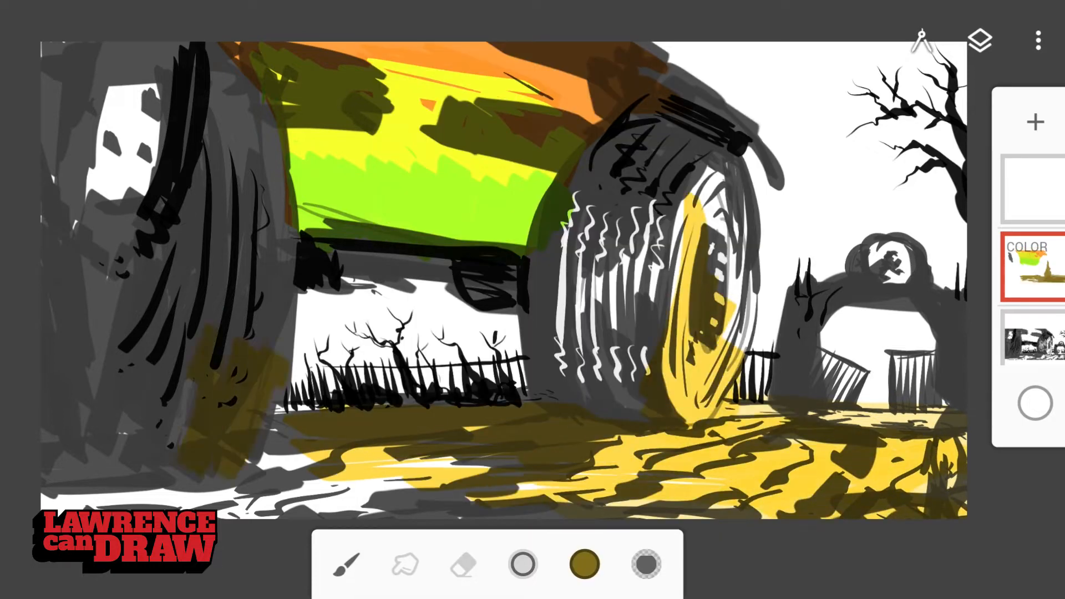
- Add a new shading layer and set its blend mode to Multiply
left_click(583, 563)
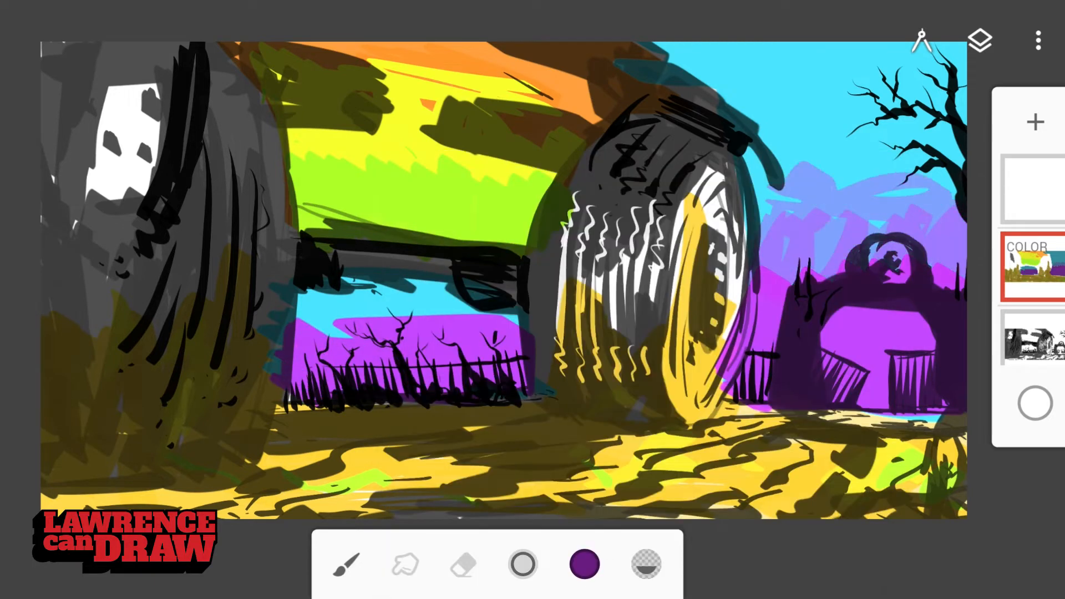
left_click(981, 39)
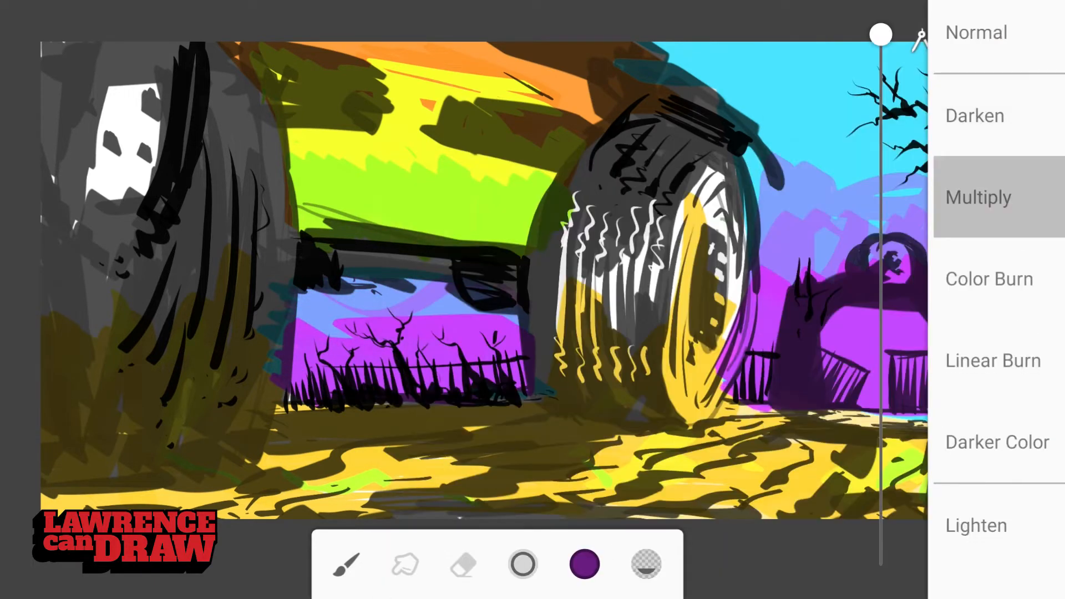
left_click(977, 197)
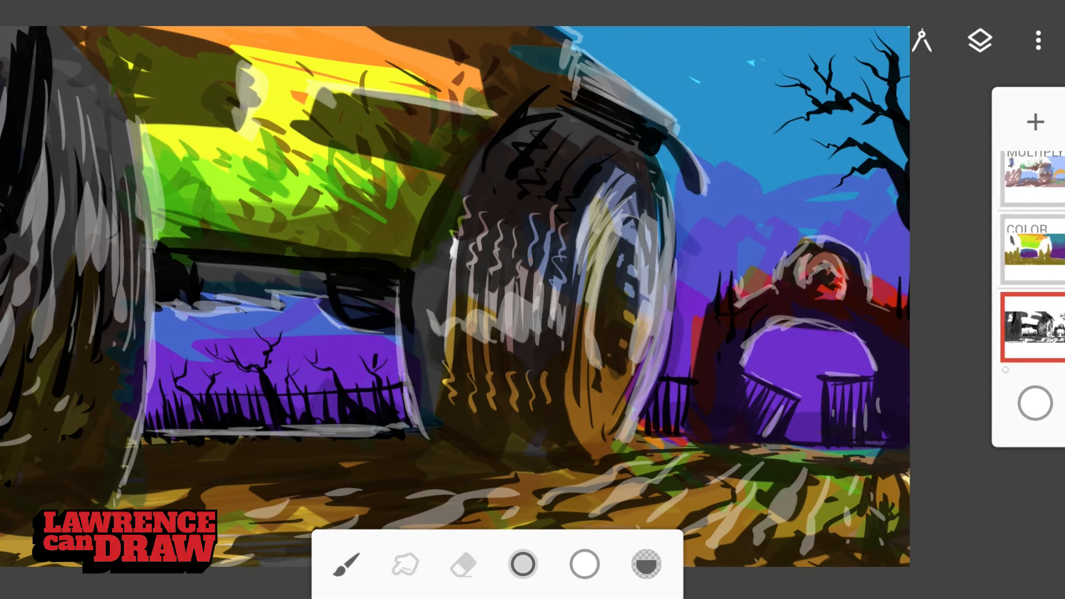
- Set a layer to Lighten for the moon, then fill a new layer with light cyan
left_click(1032, 328)
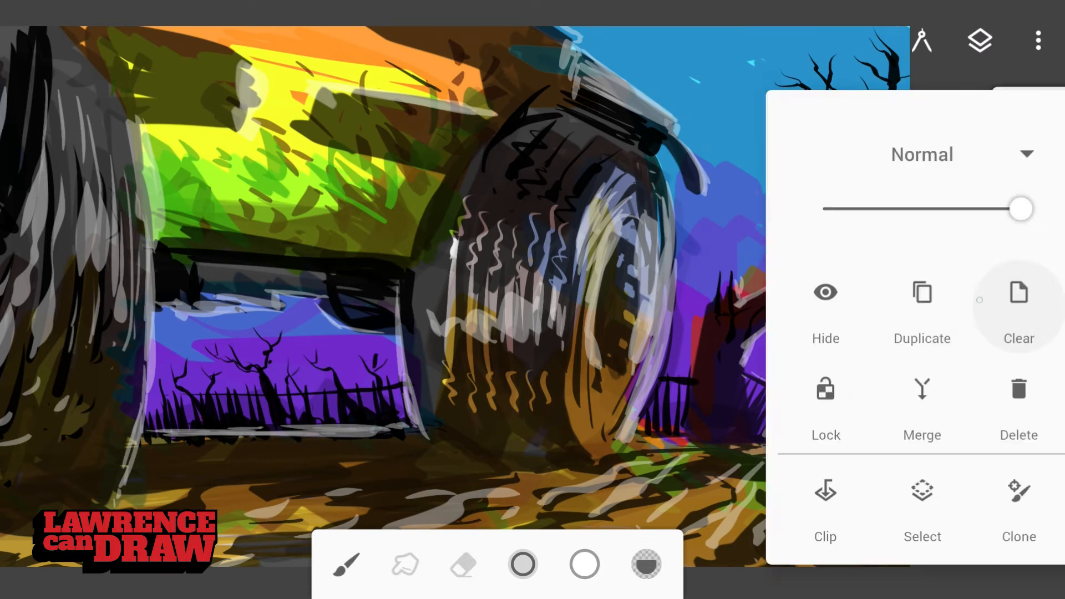
left_click(980, 40)
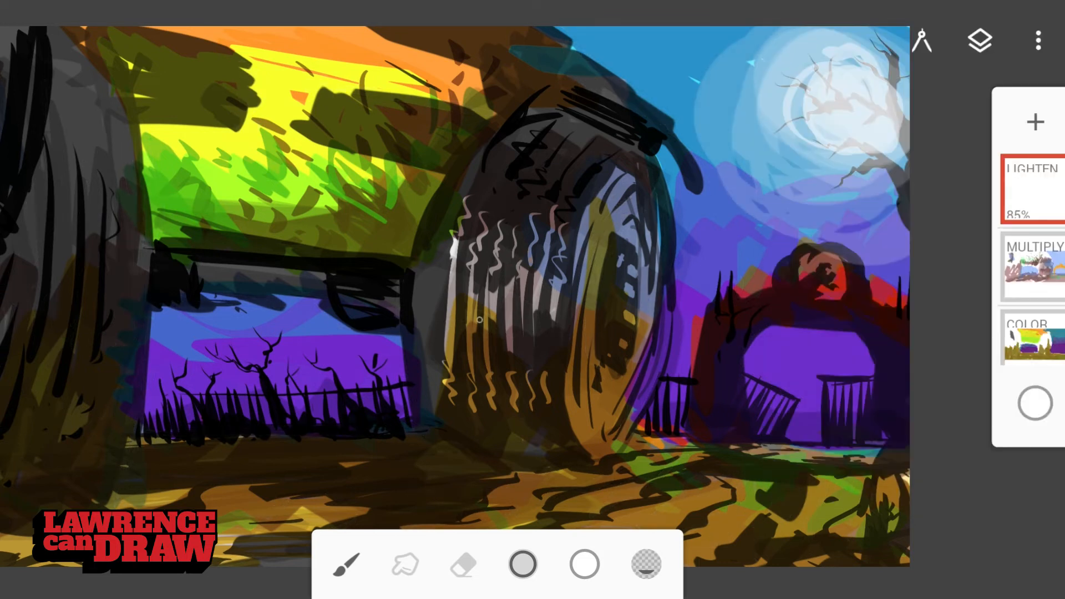
key("ctrl+z")
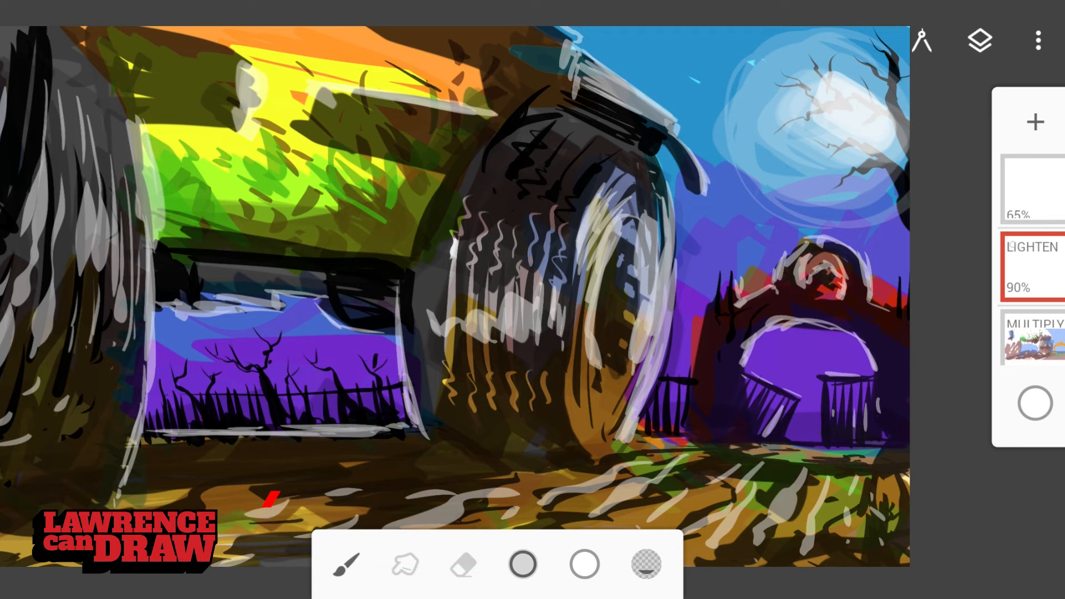
left_click(345, 563)
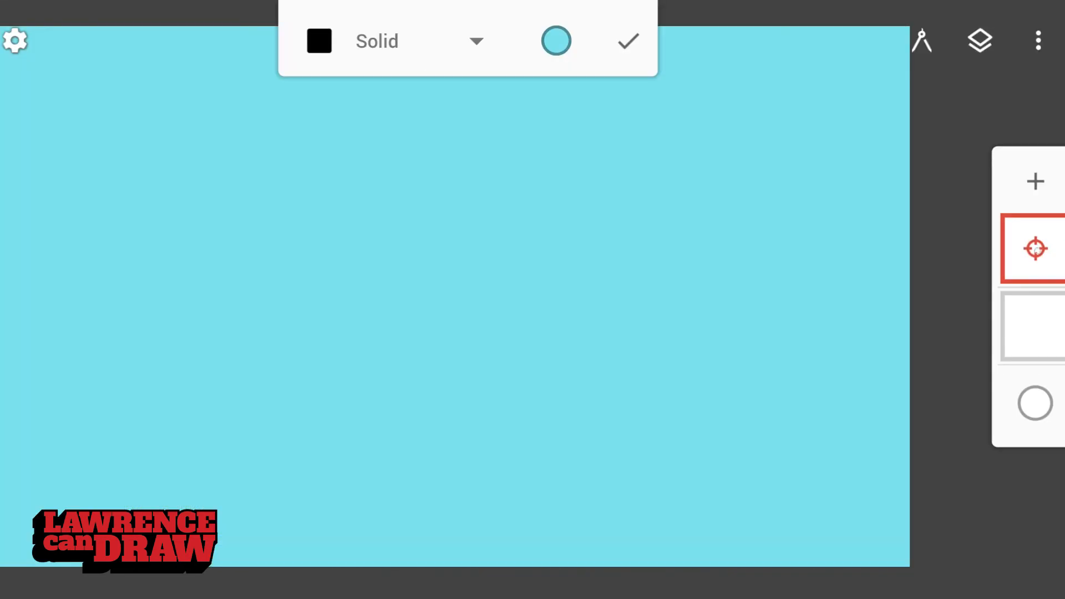
- Set the cyan layer to Color blend at 33% and add an empty texture layer
left_click(979, 39)
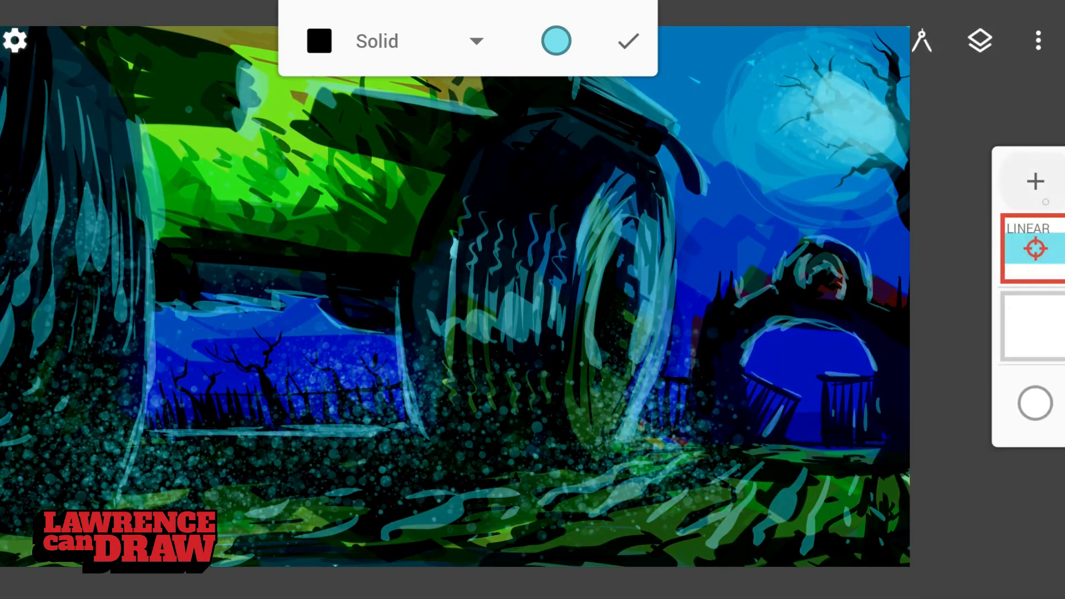
left_click(1036, 248)
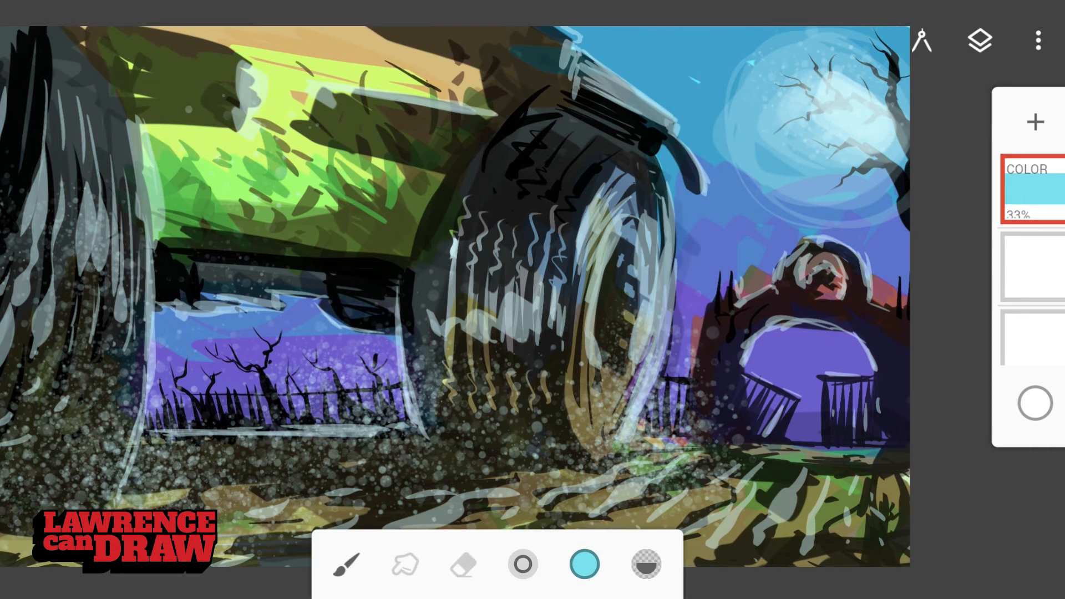
left_click(922, 39)
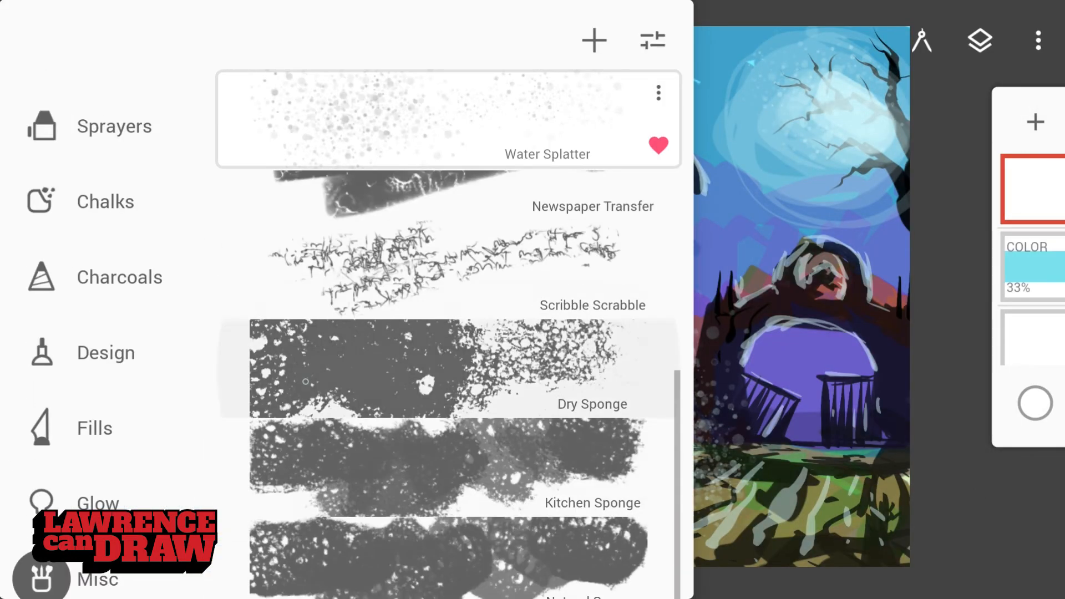
- Set the black splatter layer to Multiply at about half opacity
scroll("down", 3)
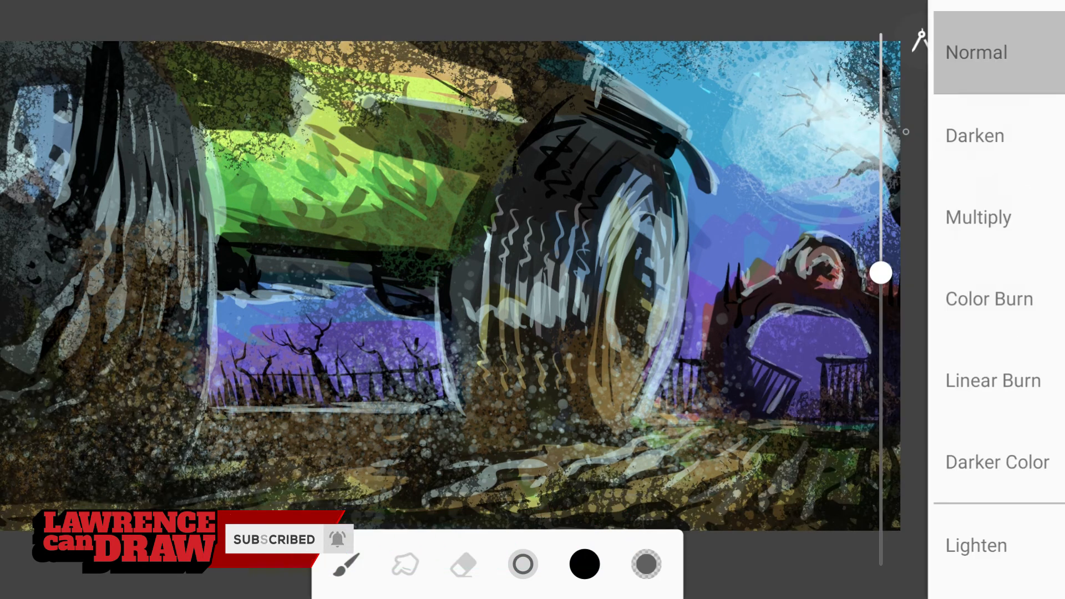
left_click(978, 218)
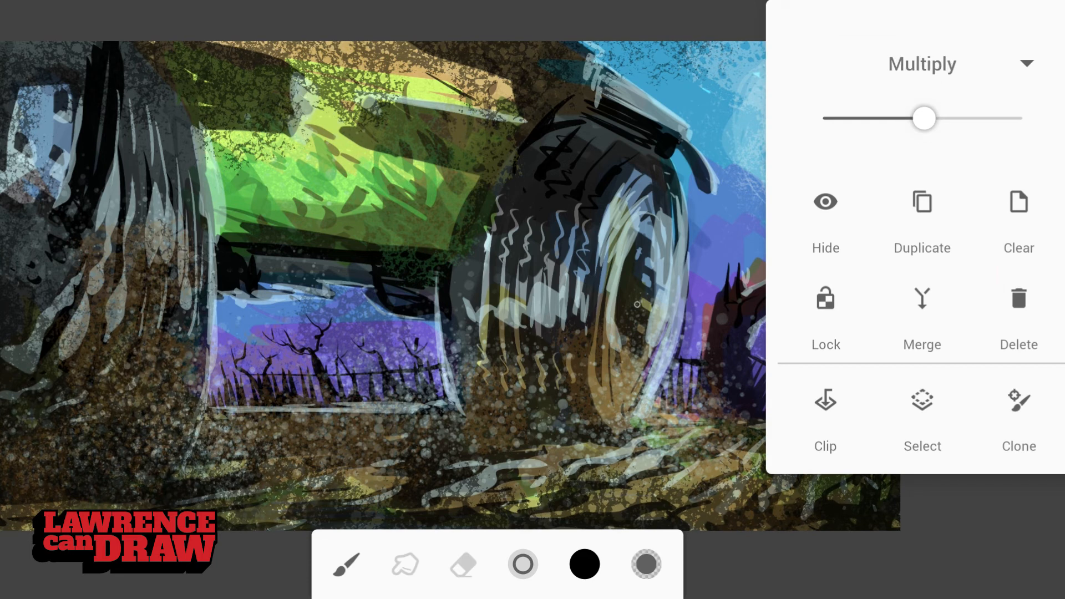
left_click(980, 40)
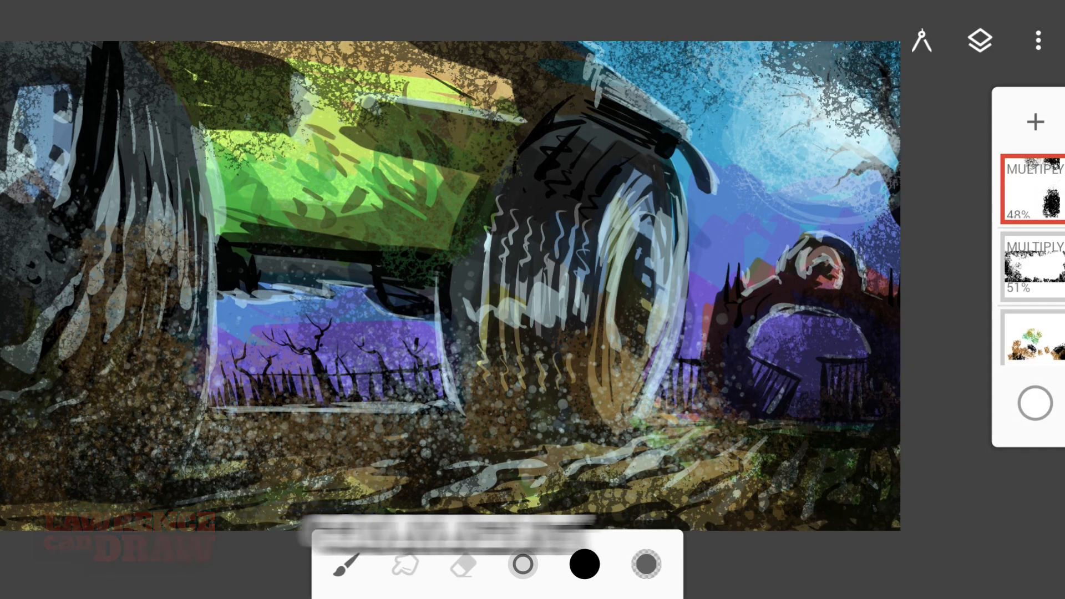